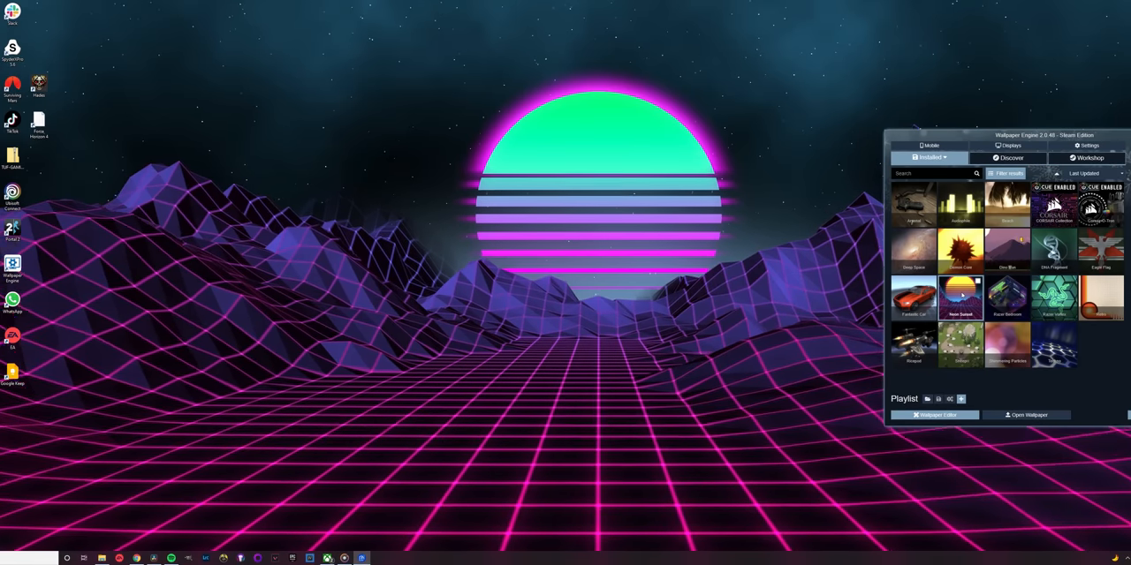
pyautogui.click(1007, 296)
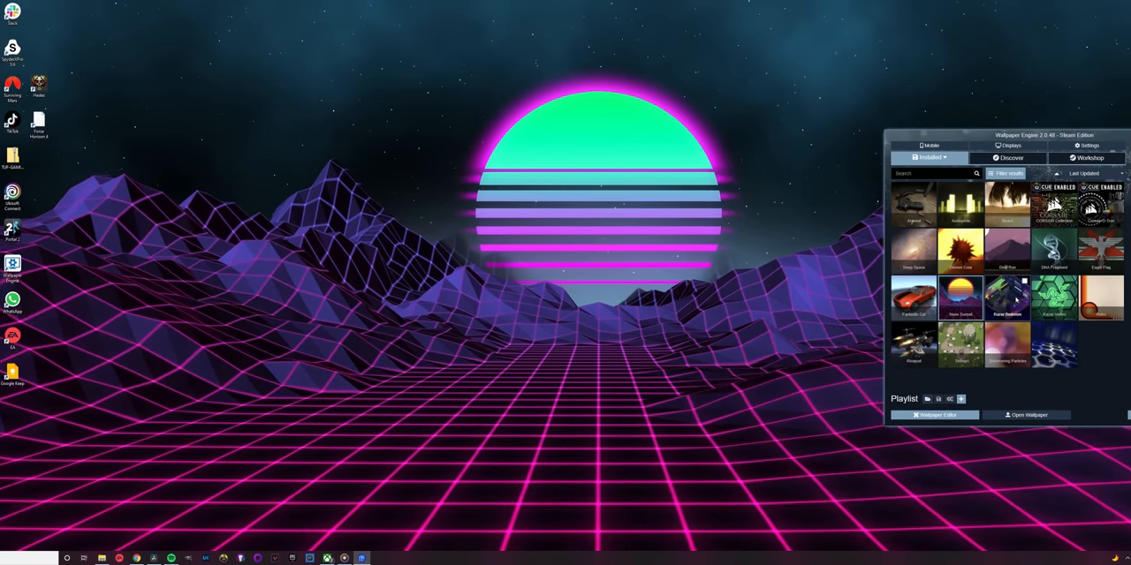